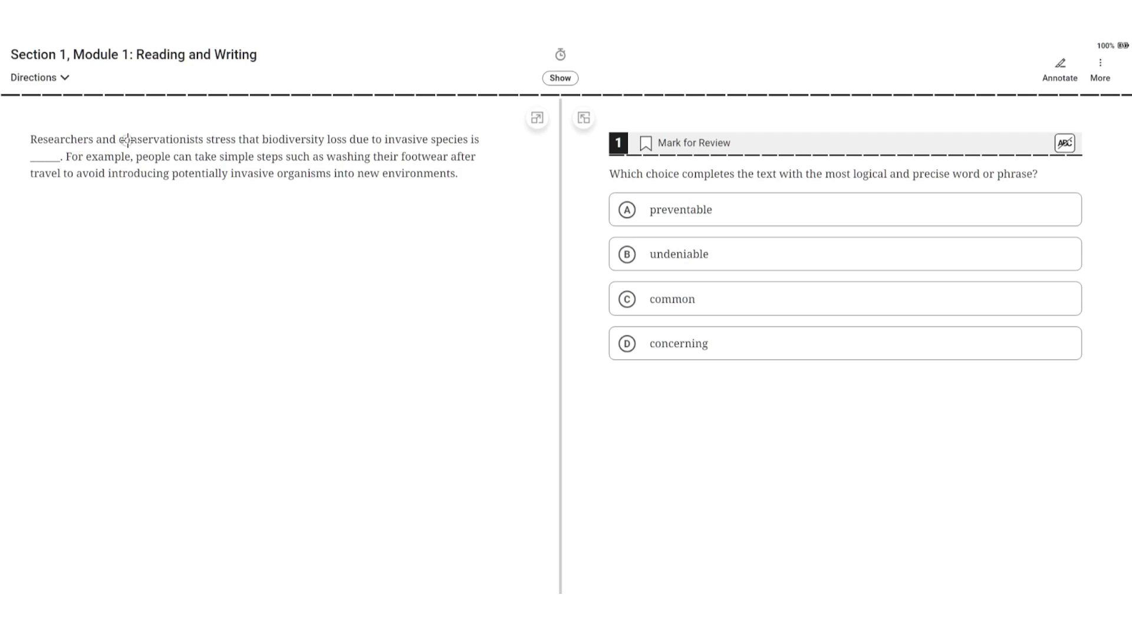
pyautogui.moveTo(340, 141)
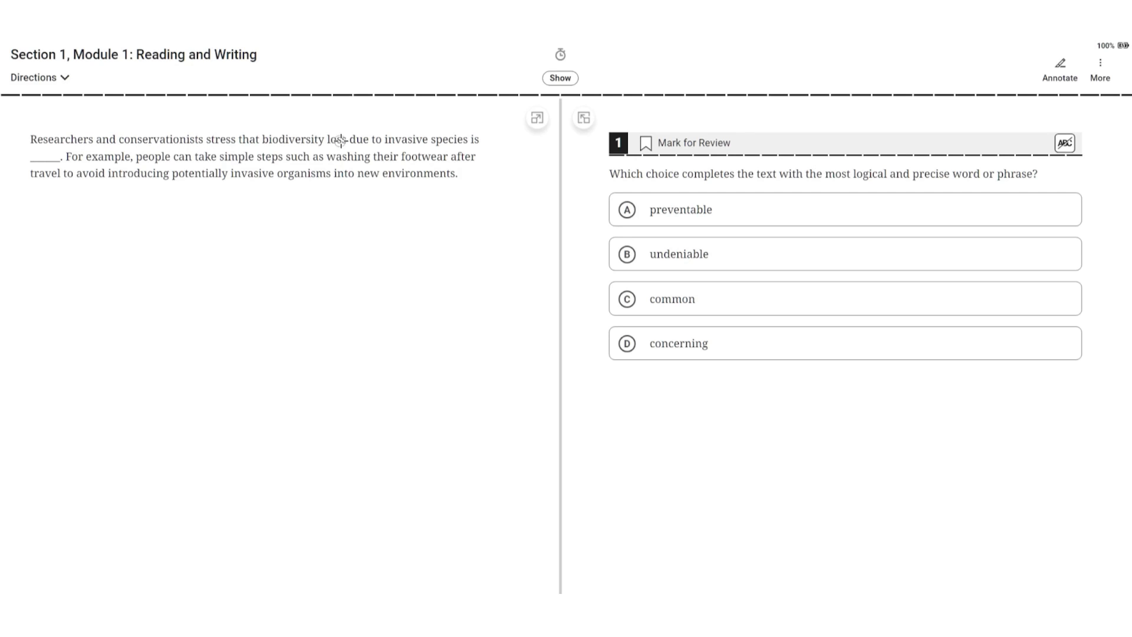
pyautogui.moveTo(80, 159)
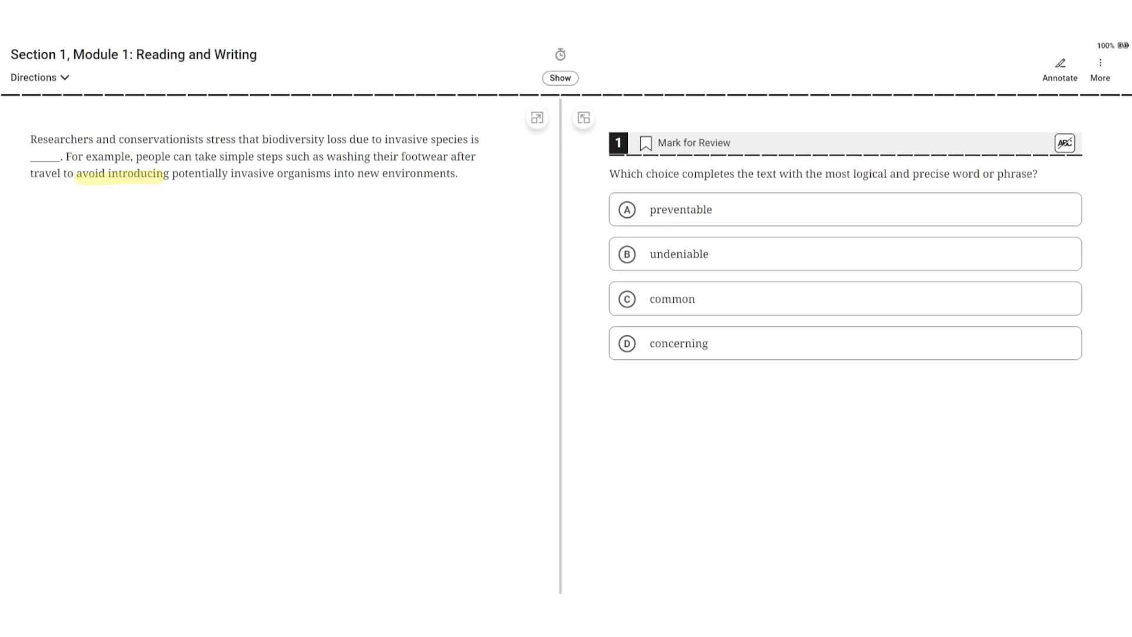
pyautogui.moveTo(885, 428)
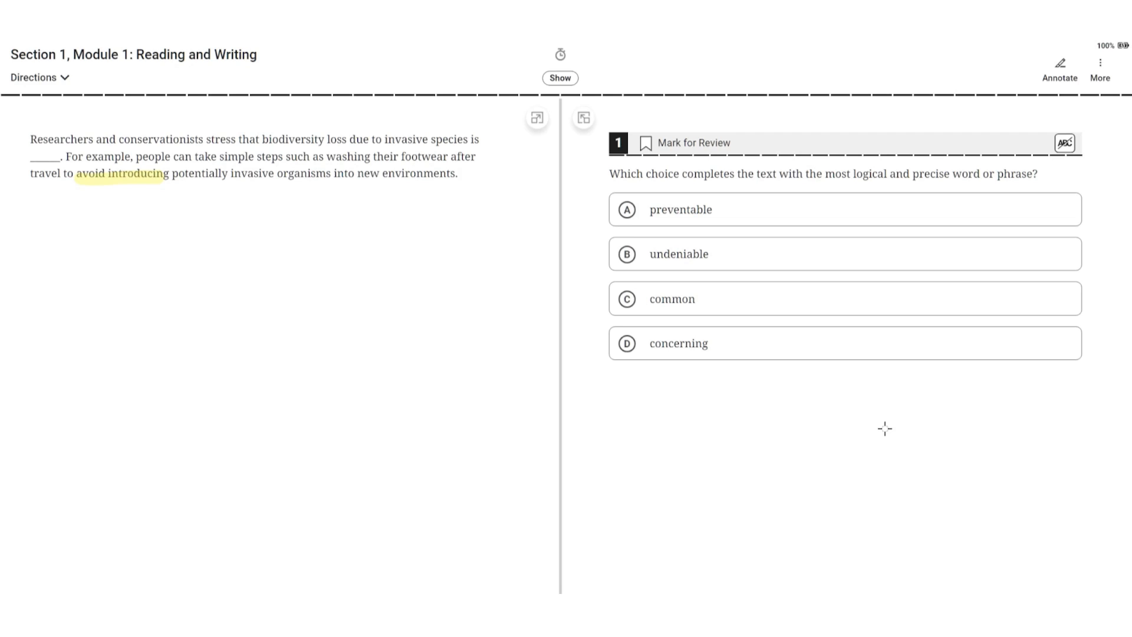
pyautogui.moveTo(525, 210)
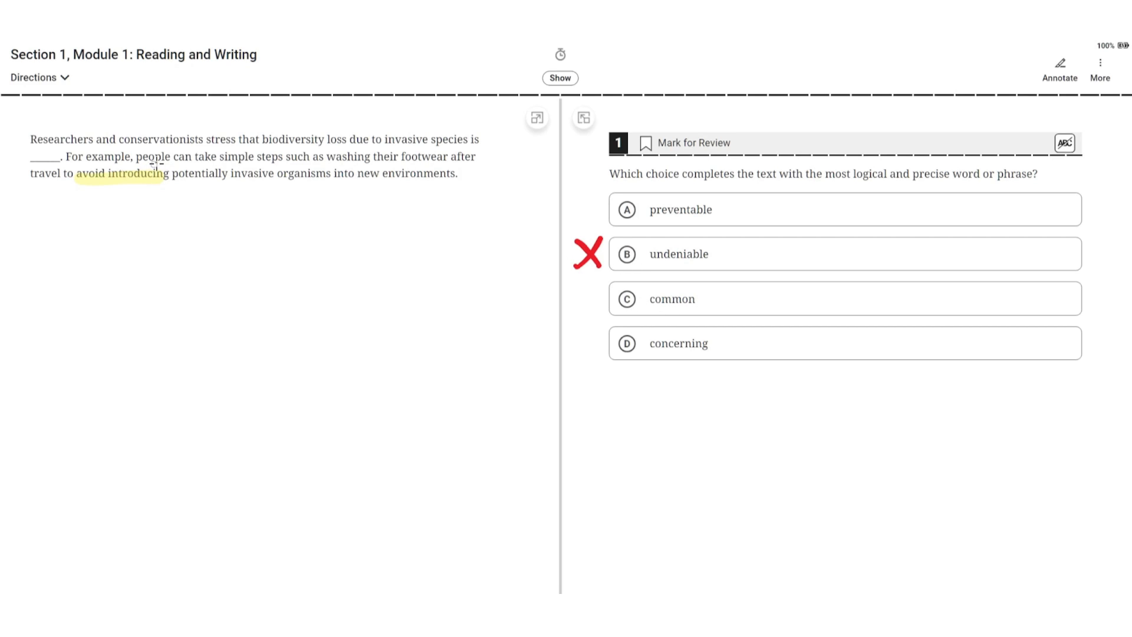
pyautogui.moveTo(388, 145)
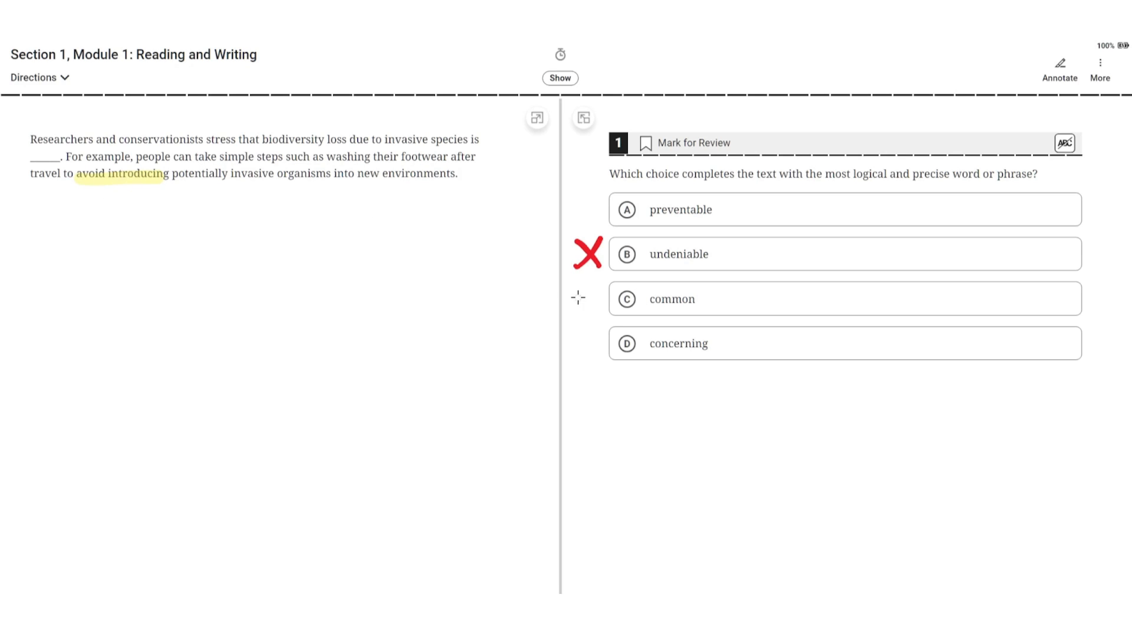
# - Draw red X marks beside choice C, 'common', and choice D, 'concerning'
pyautogui.click(579, 299)
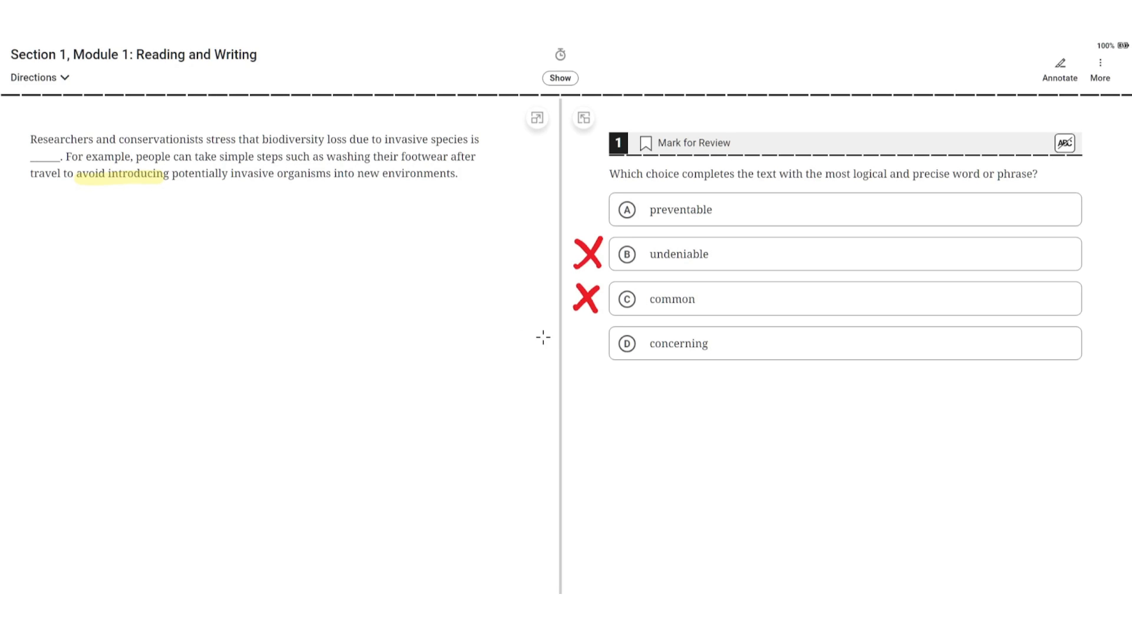
pyautogui.click(591, 342)
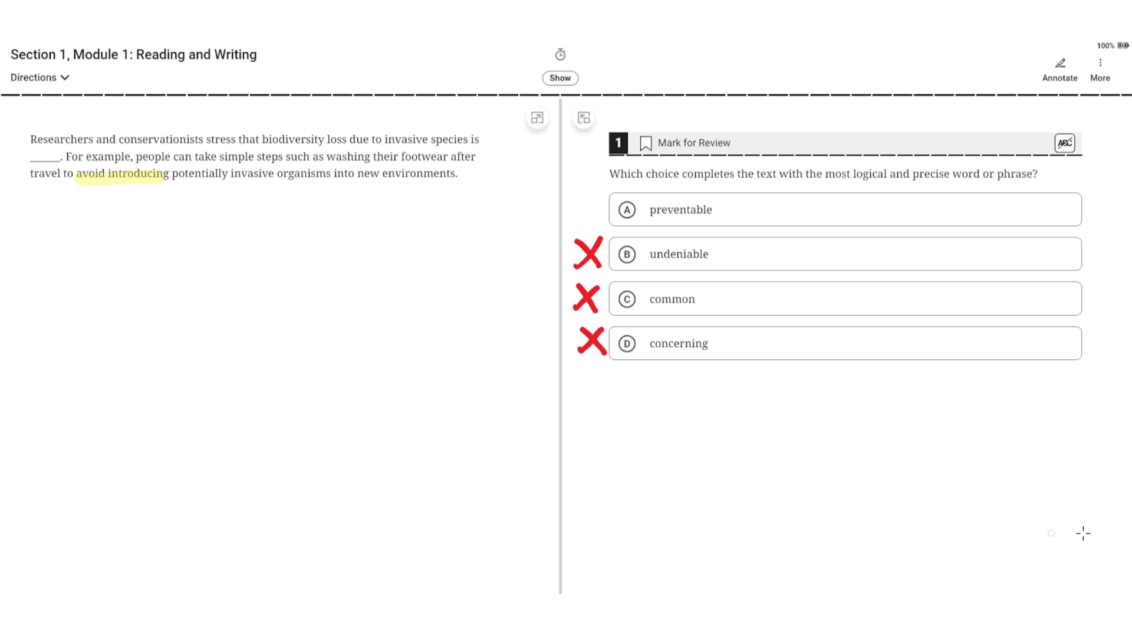